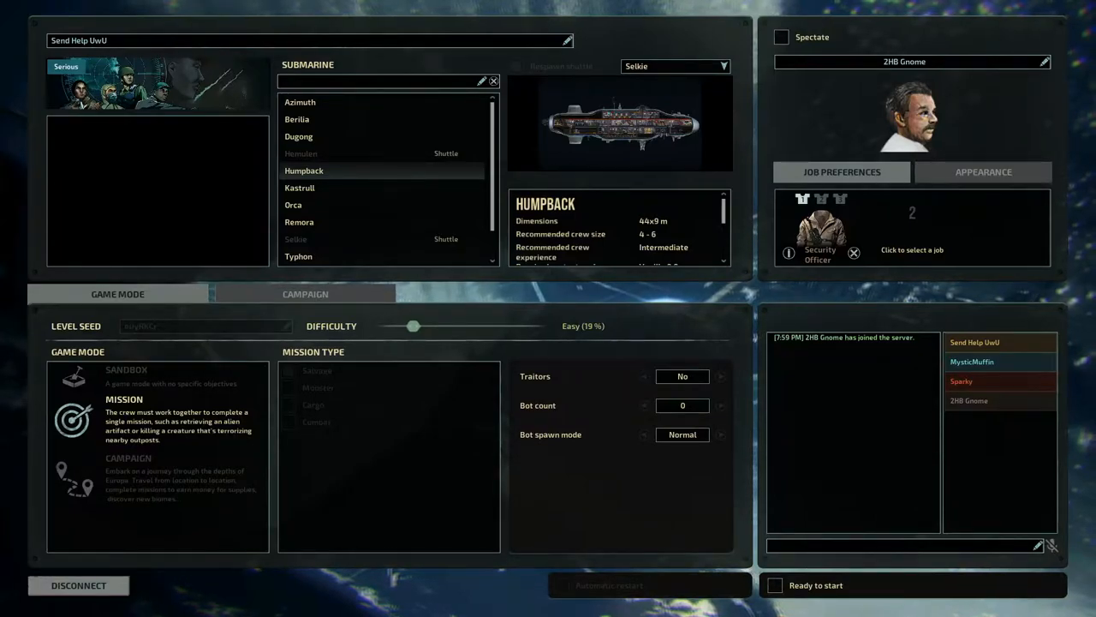
# Step: Select Azimuth, then Dugong, from the lobby's Submarine list
pyautogui.click(300, 102)
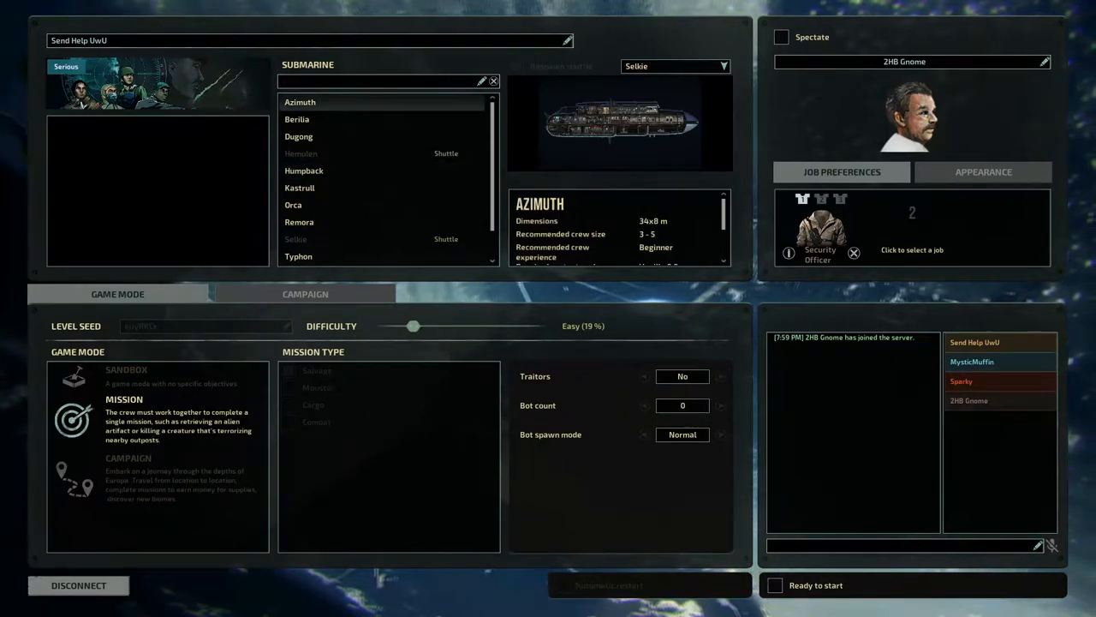
pyautogui.click(298, 136)
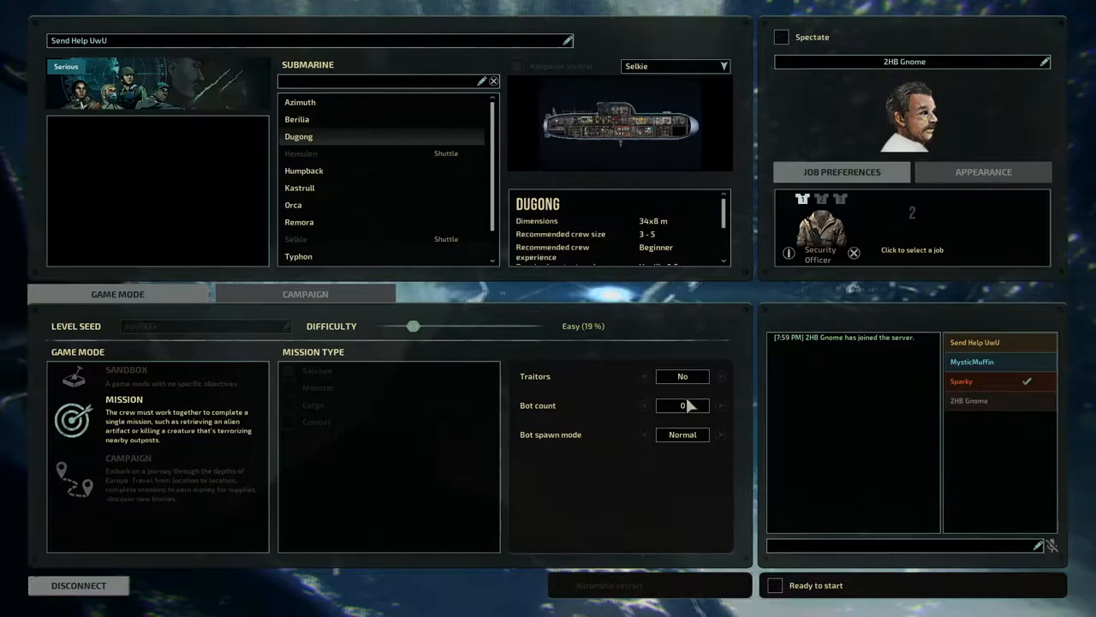
pyautogui.moveTo(861, 512)
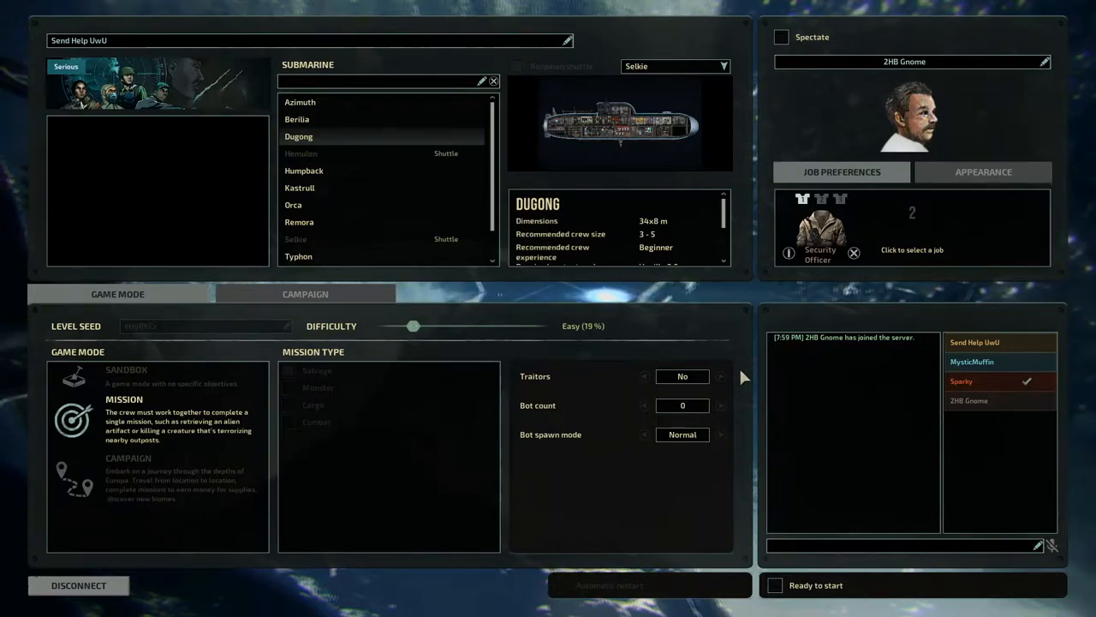
pyautogui.moveTo(762, 356)
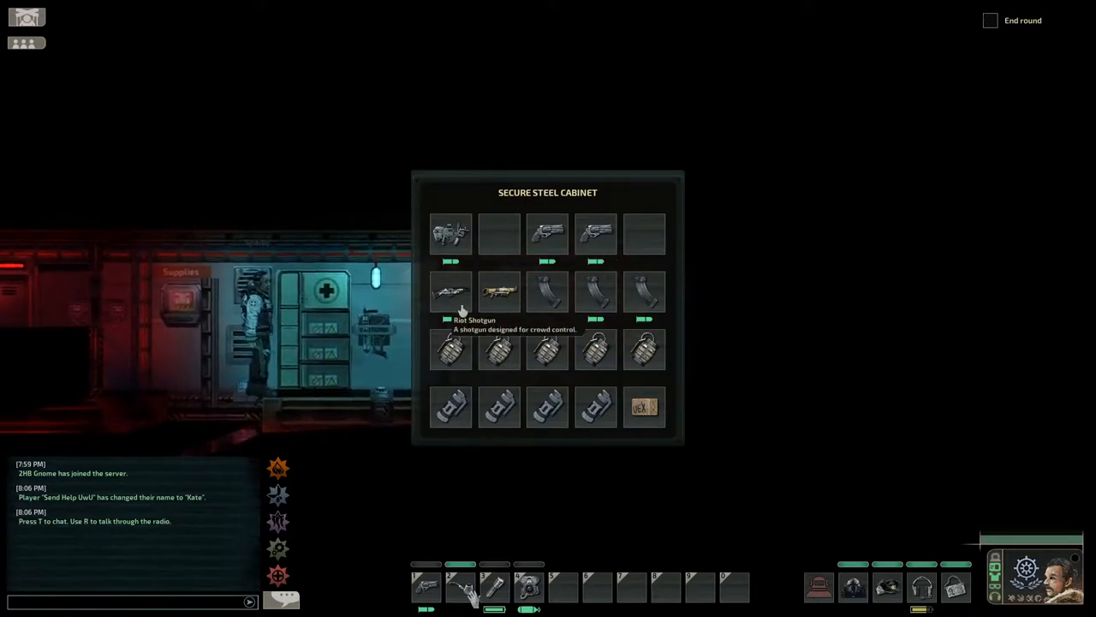
pyautogui.moveTo(471, 398)
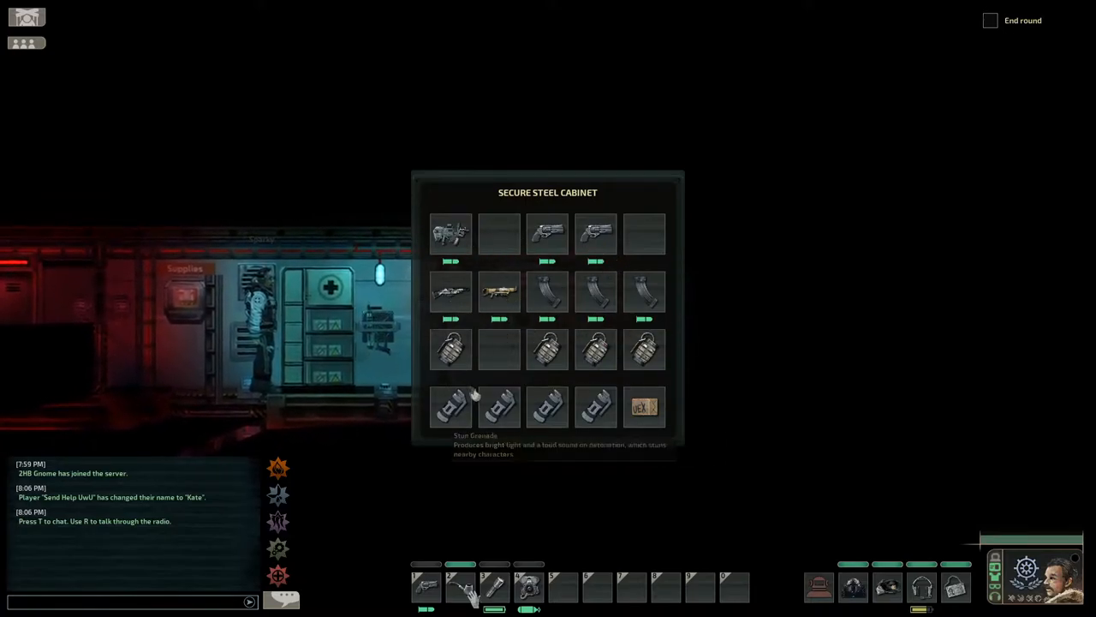
pyautogui.moveTo(644, 407)
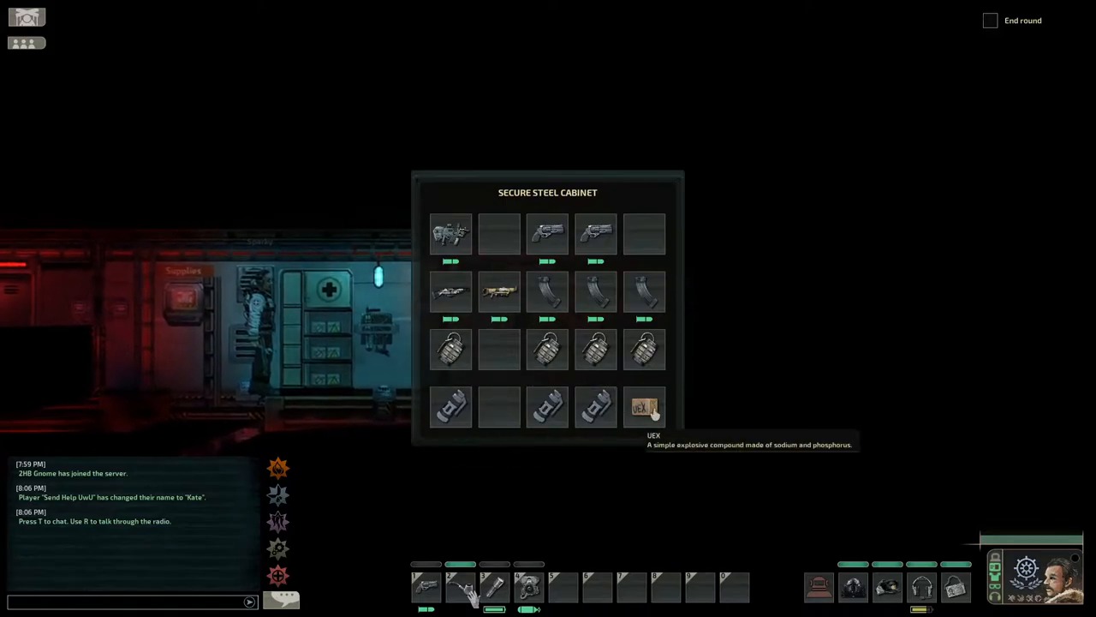
pyautogui.moveTo(596, 291)
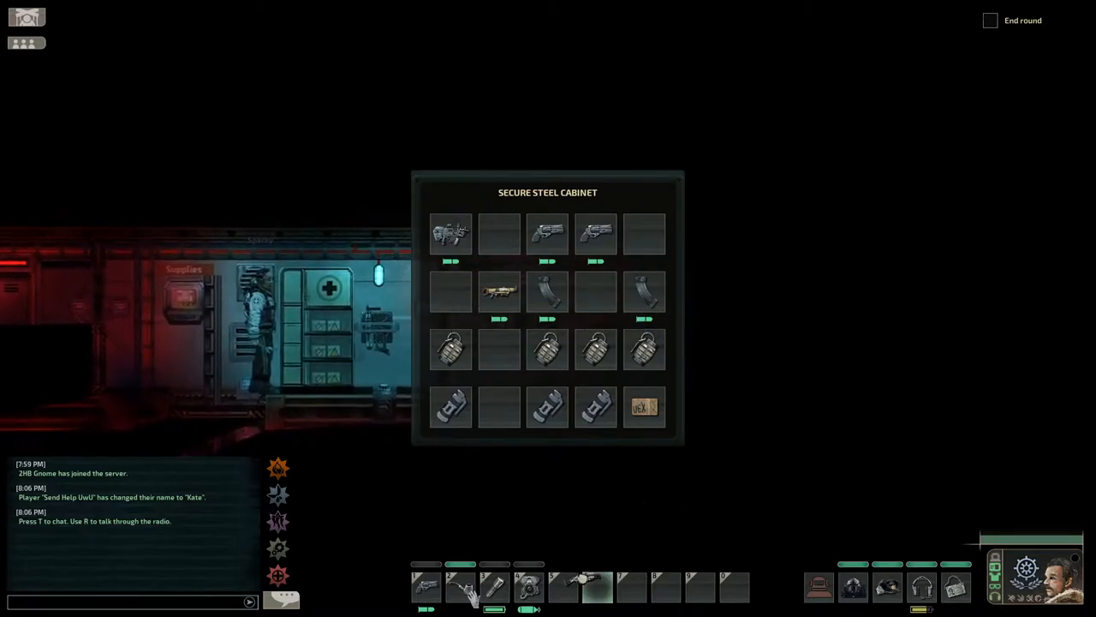
pyautogui.moveTo(597, 587)
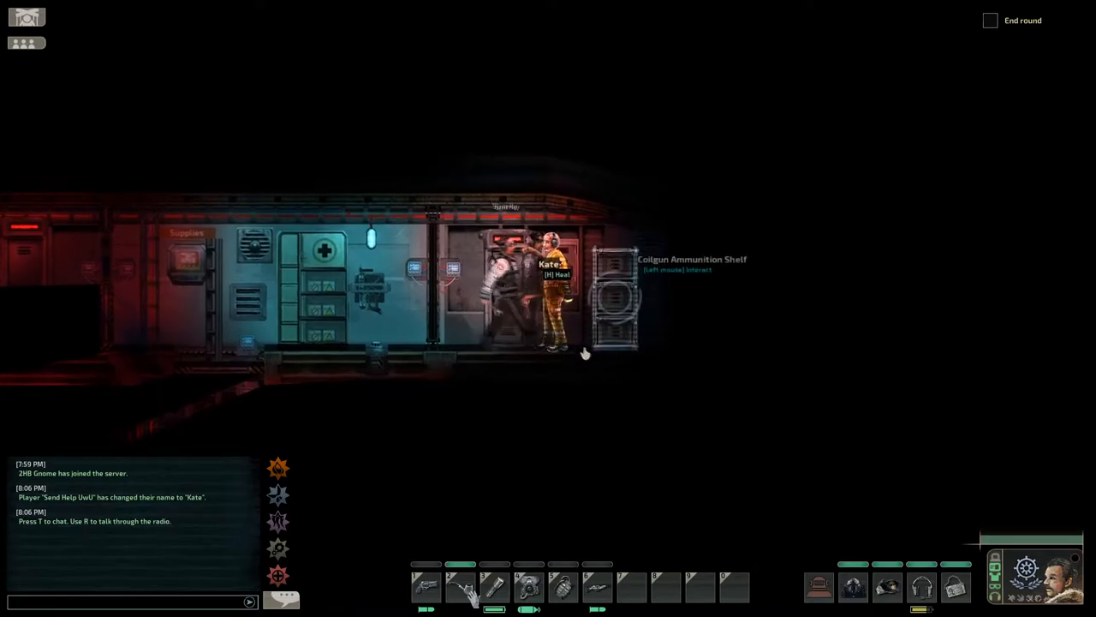
# Step: Reopen the Secure Steel Cabinet to grab another revolver
pyautogui.click(612, 308)
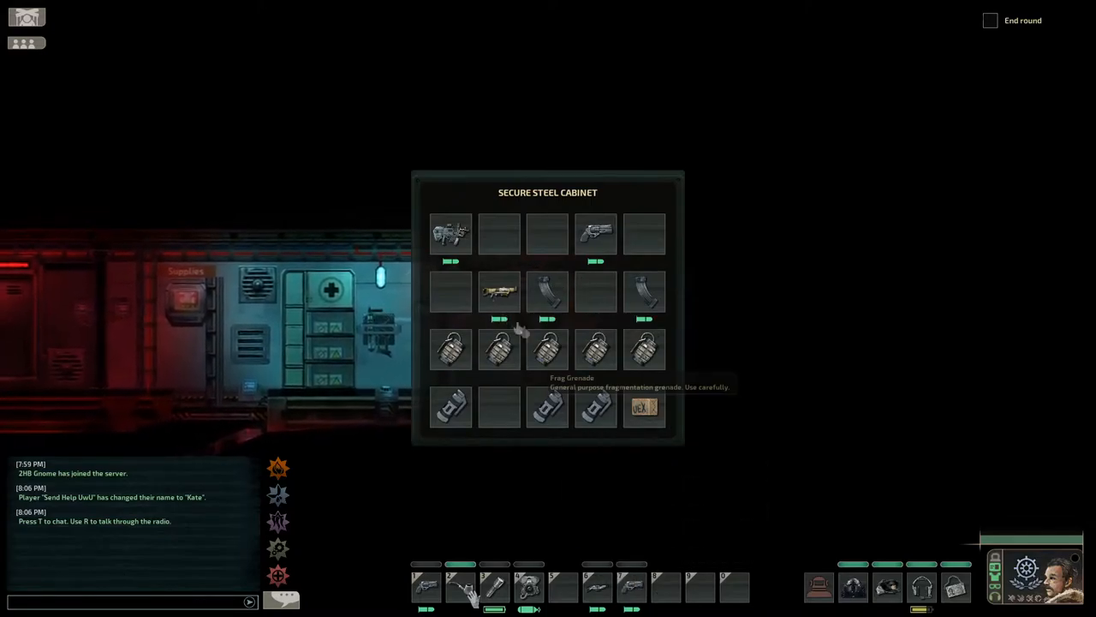
pyautogui.moveTo(644, 407)
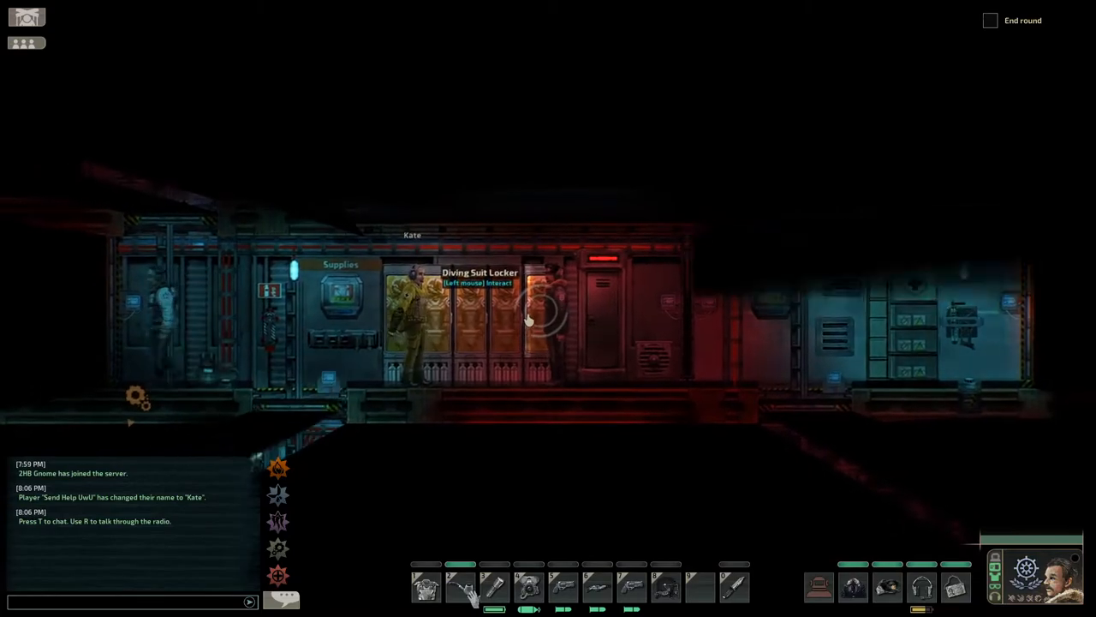
# Step: Open the Diving Suit Locker to collect a suit
pyautogui.click(529, 317)
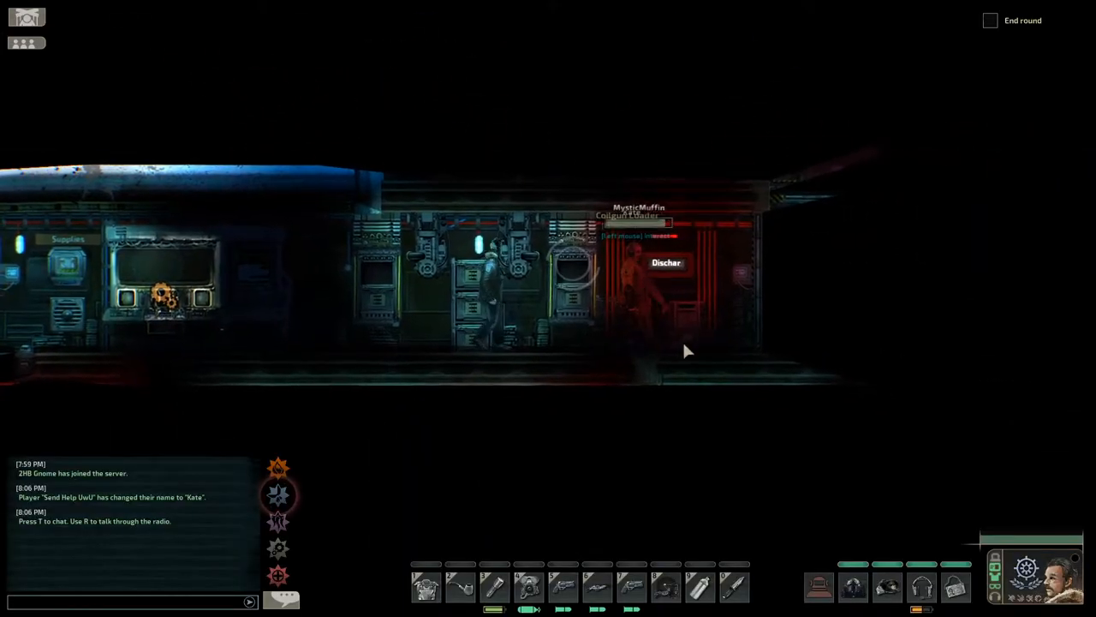
# Step: Interact with the Coilgun Loader
pyautogui.click(666, 262)
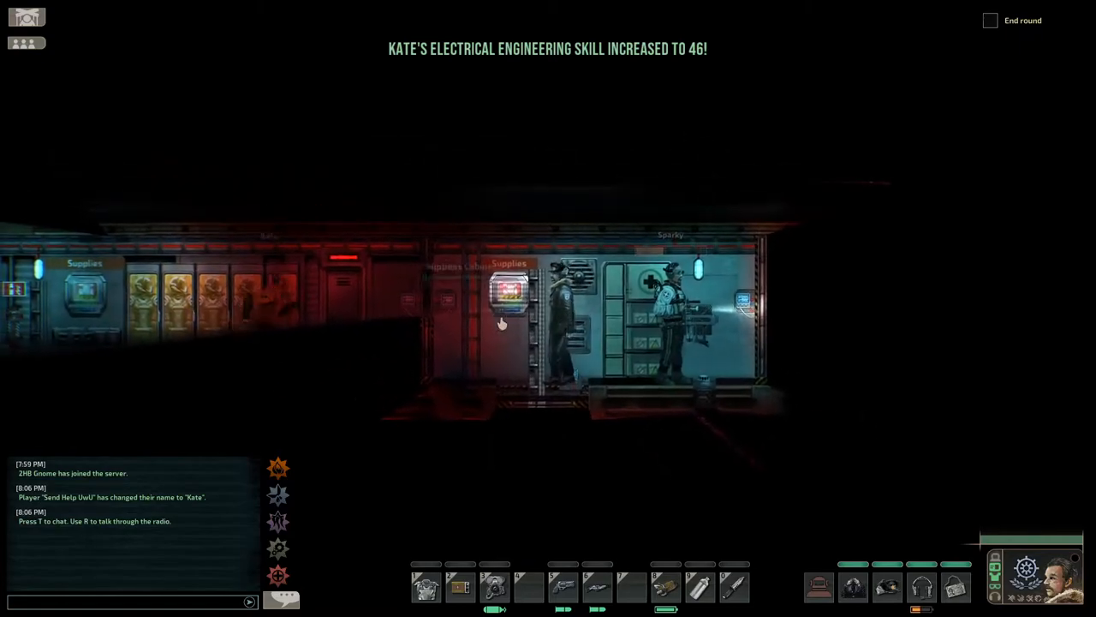
# Step: Open the medical Supplies cabinet
pyautogui.click(510, 296)
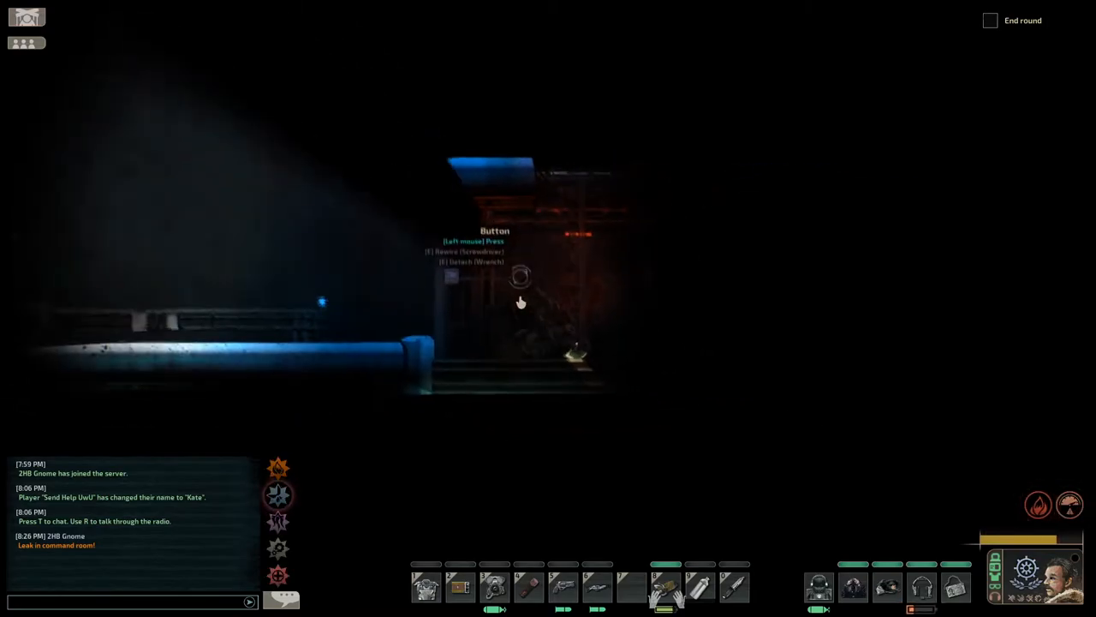
pyautogui.click(519, 274)
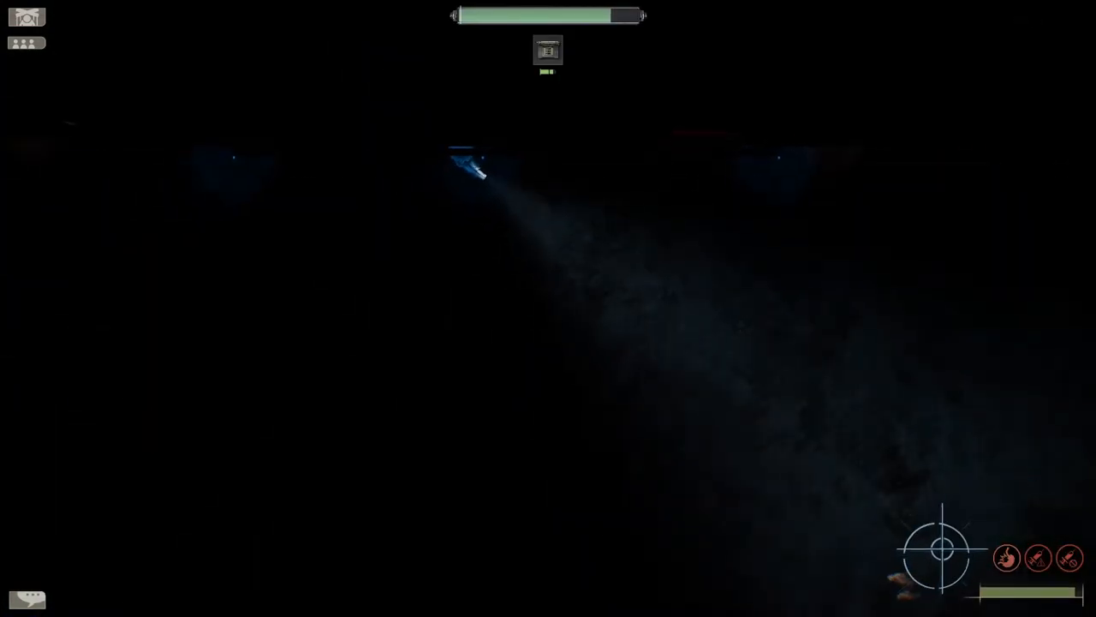
# Step: Swim through open water with the flashlight lit and reenter the submarine
pyautogui.click(938, 548)
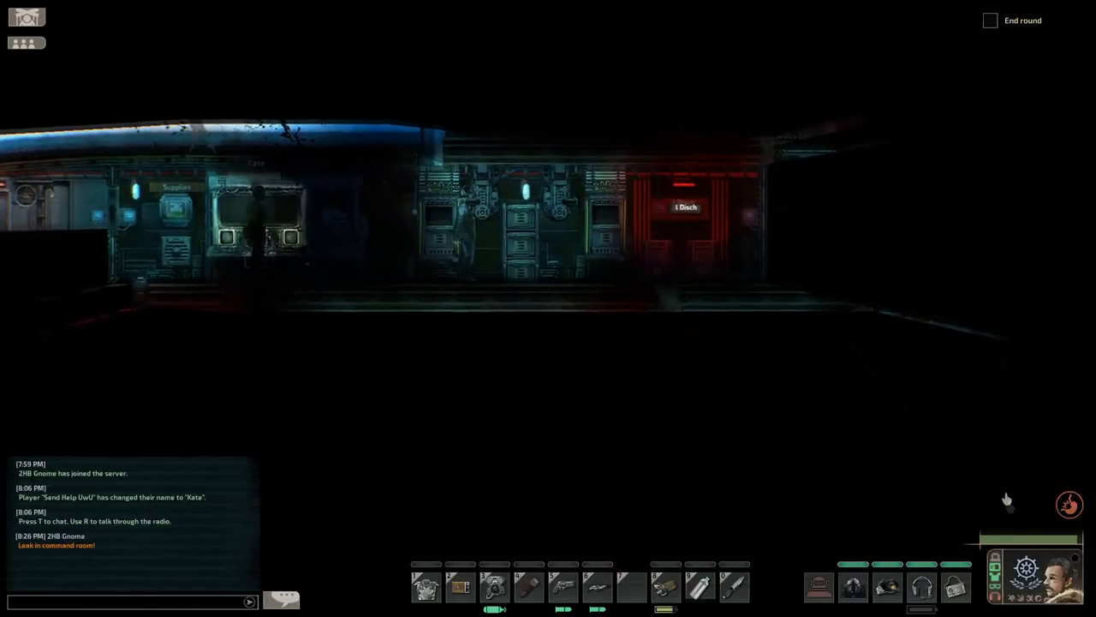
pyautogui.click(1070, 503)
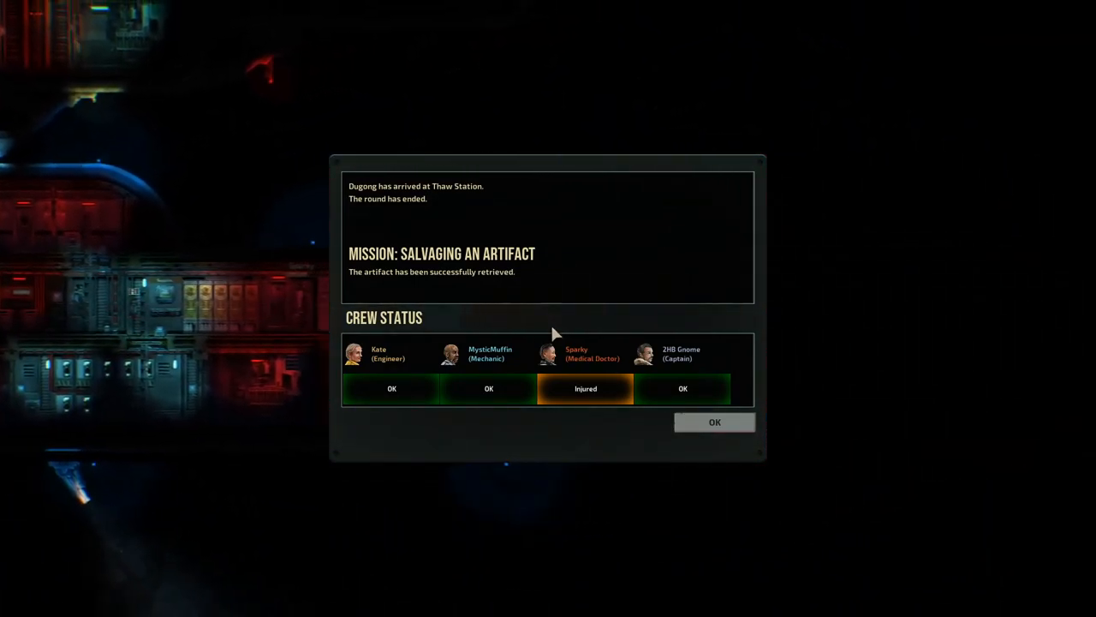
# Step: Dismiss the round summary with OK to return to the lobby
pyautogui.click(715, 422)
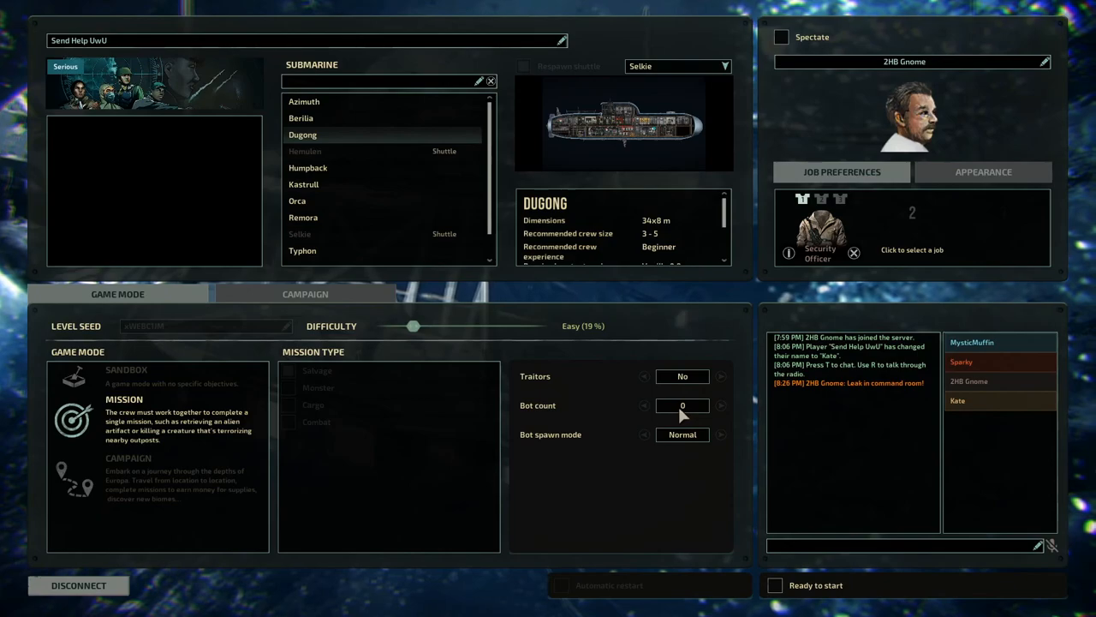
pyautogui.moveTo(814, 302)
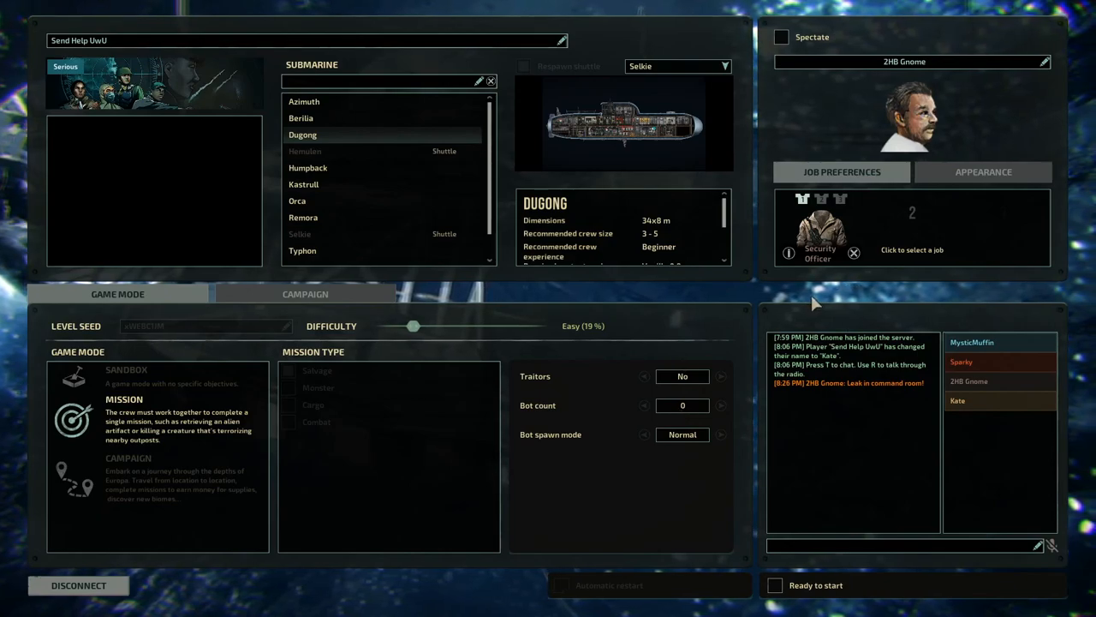